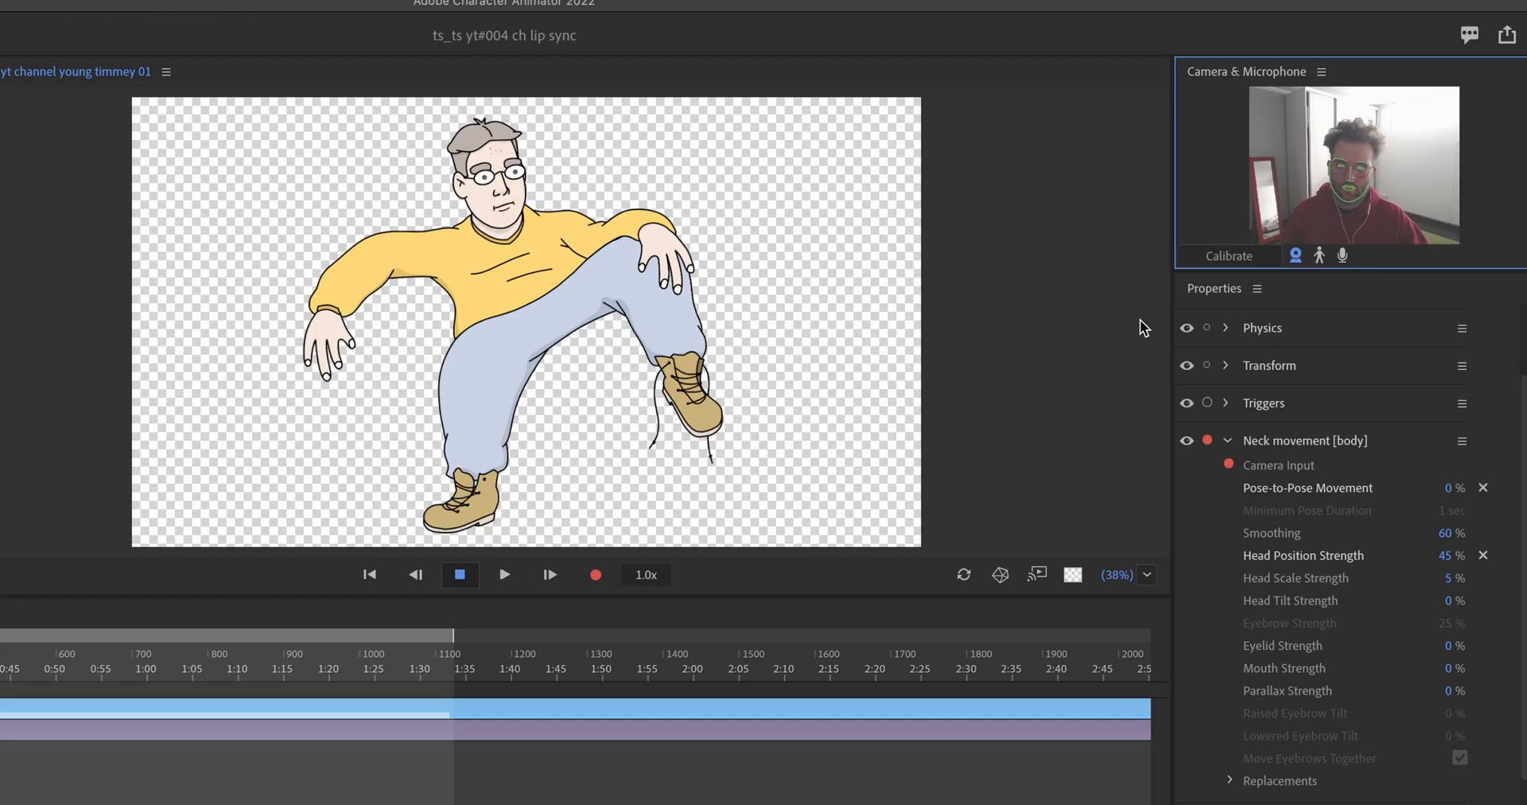
mouse_move(1037, 380)
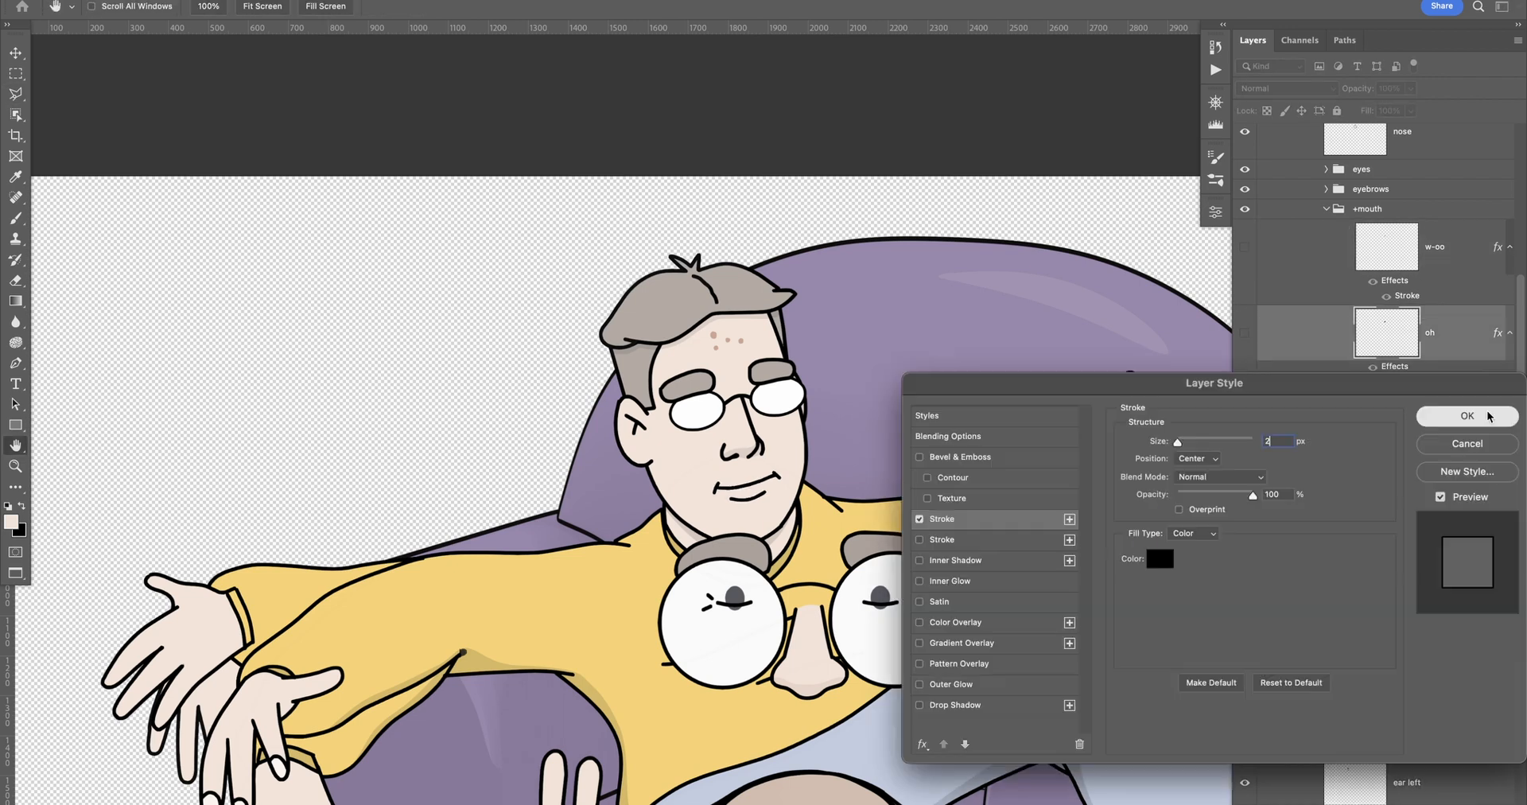
Step: Confirm the thin black stroke layer style on the oh mouth layer
click(1466, 415)
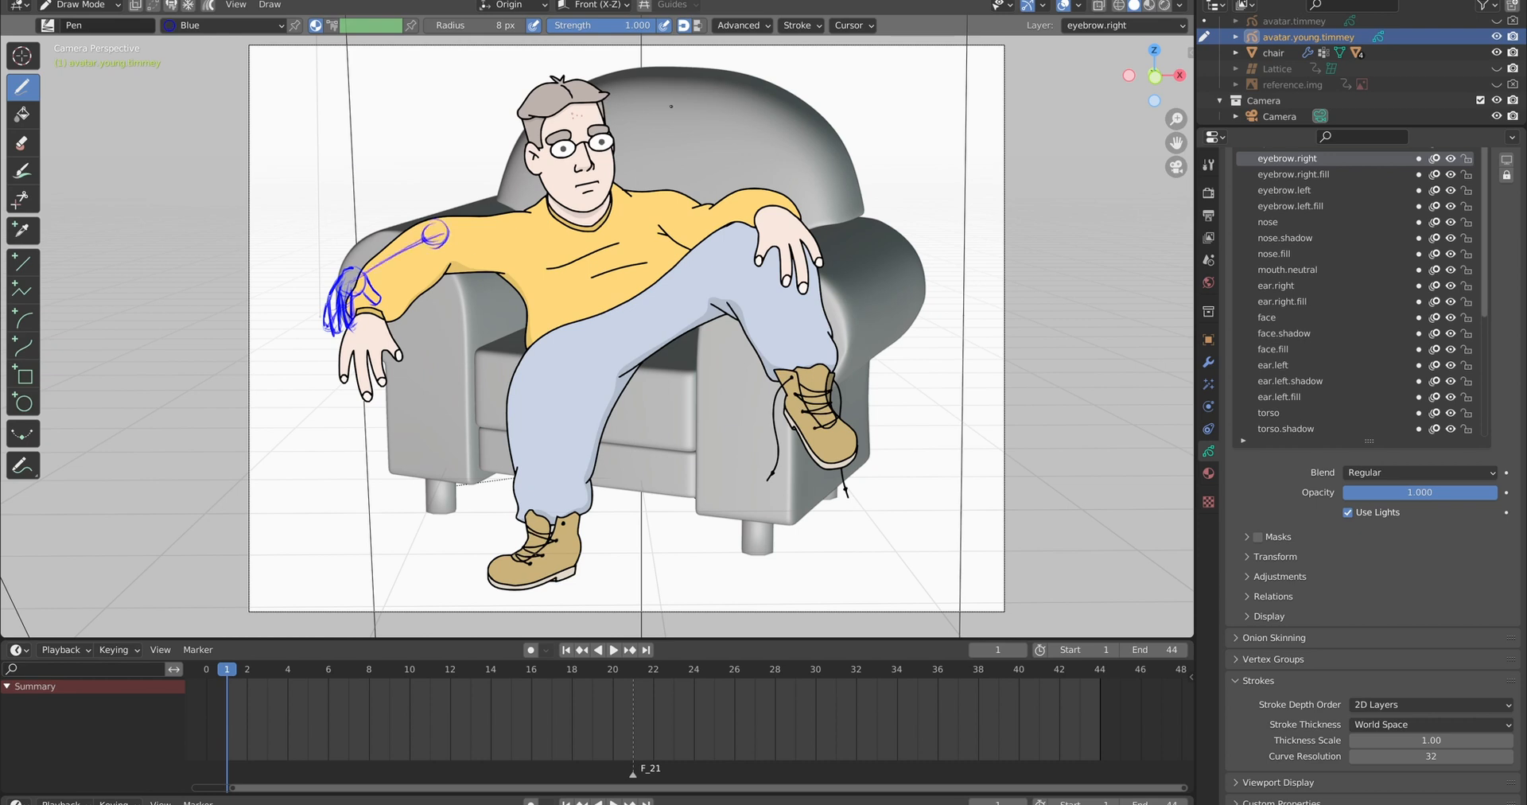
Step: Make the draft grease pencil layer active and step to the next frame for rough arm sketches
click(20, 141)
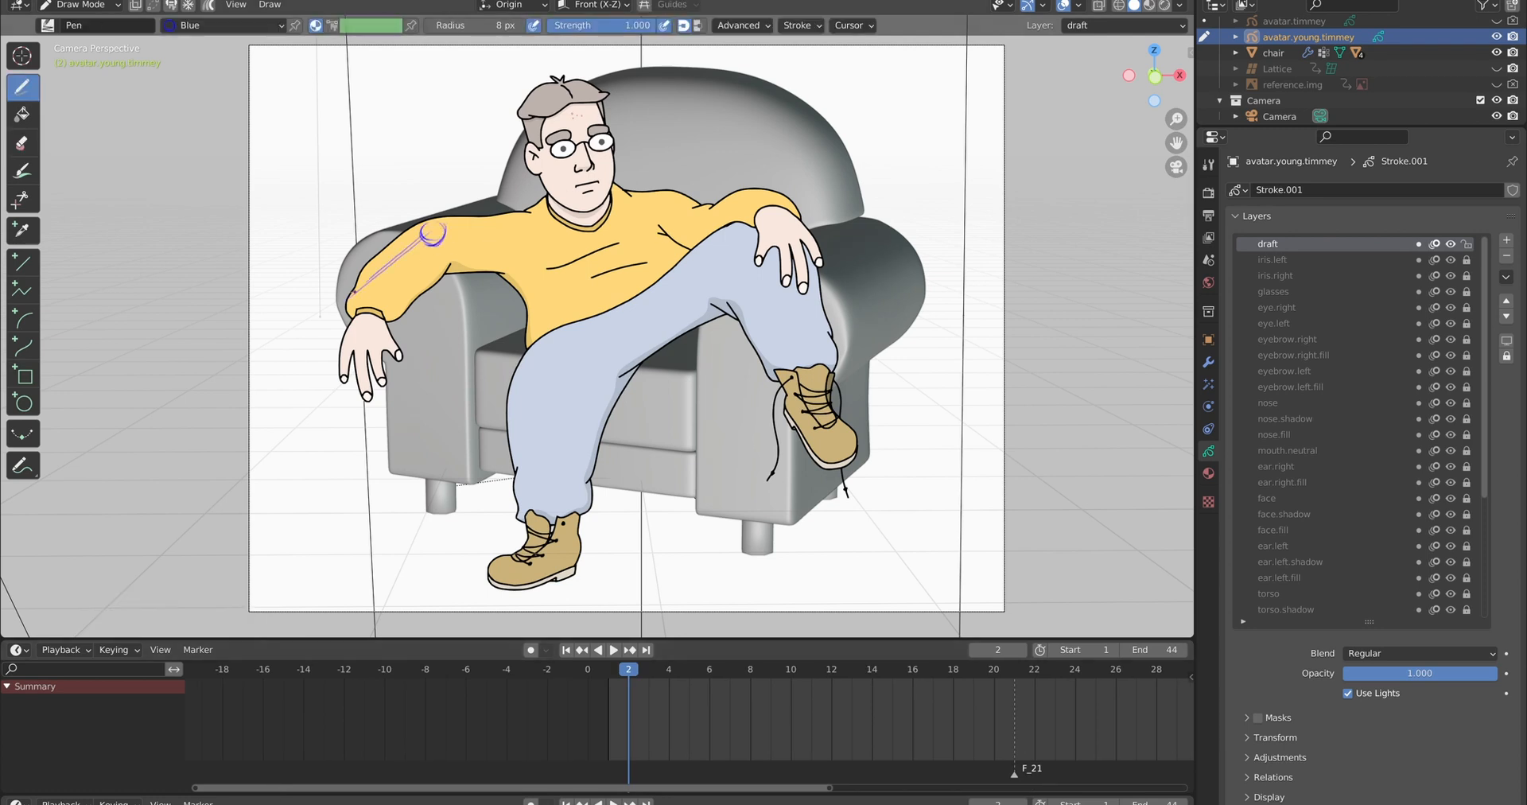
click(23, 142)
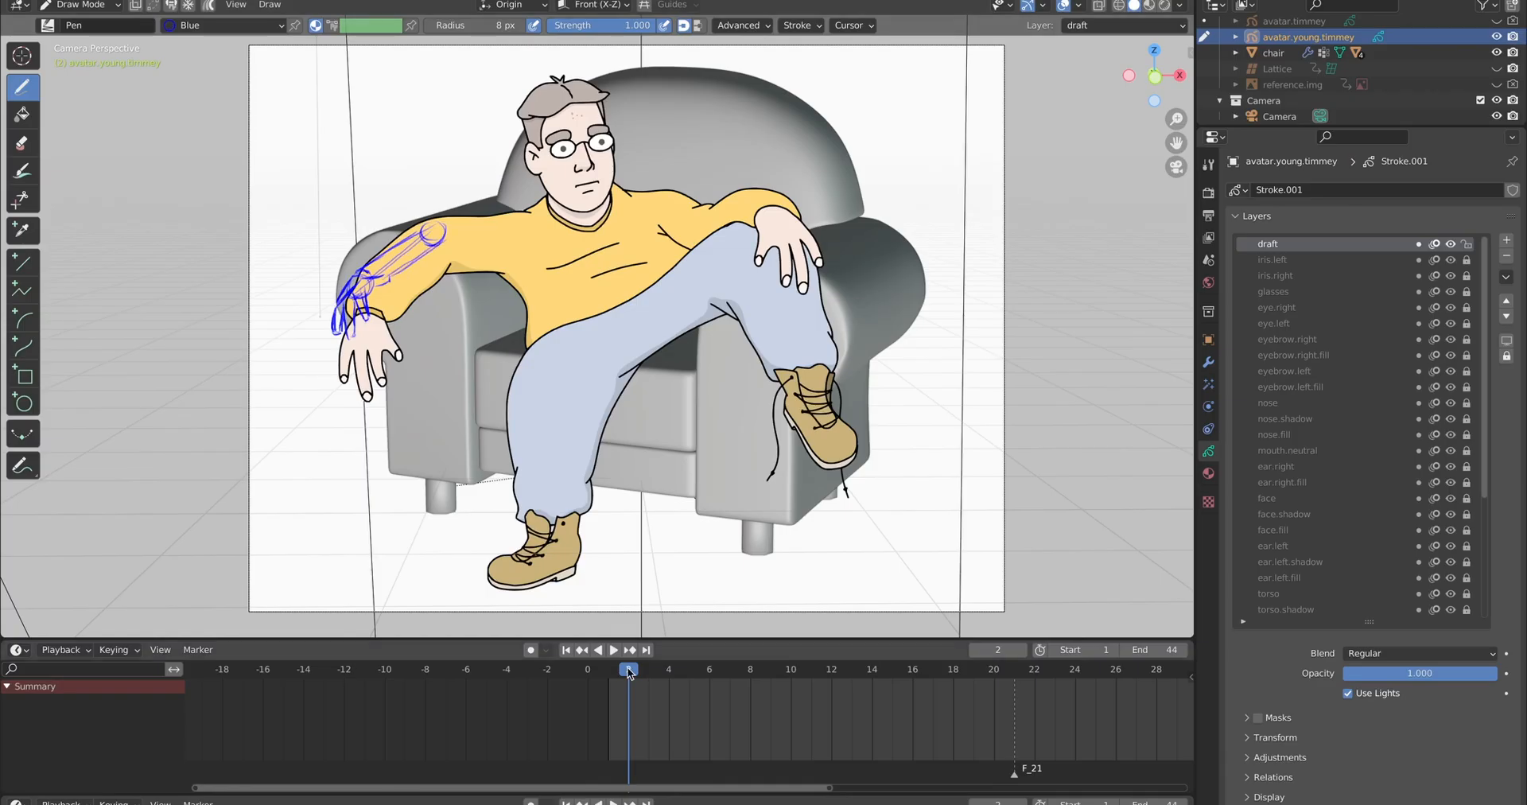
click(60, 651)
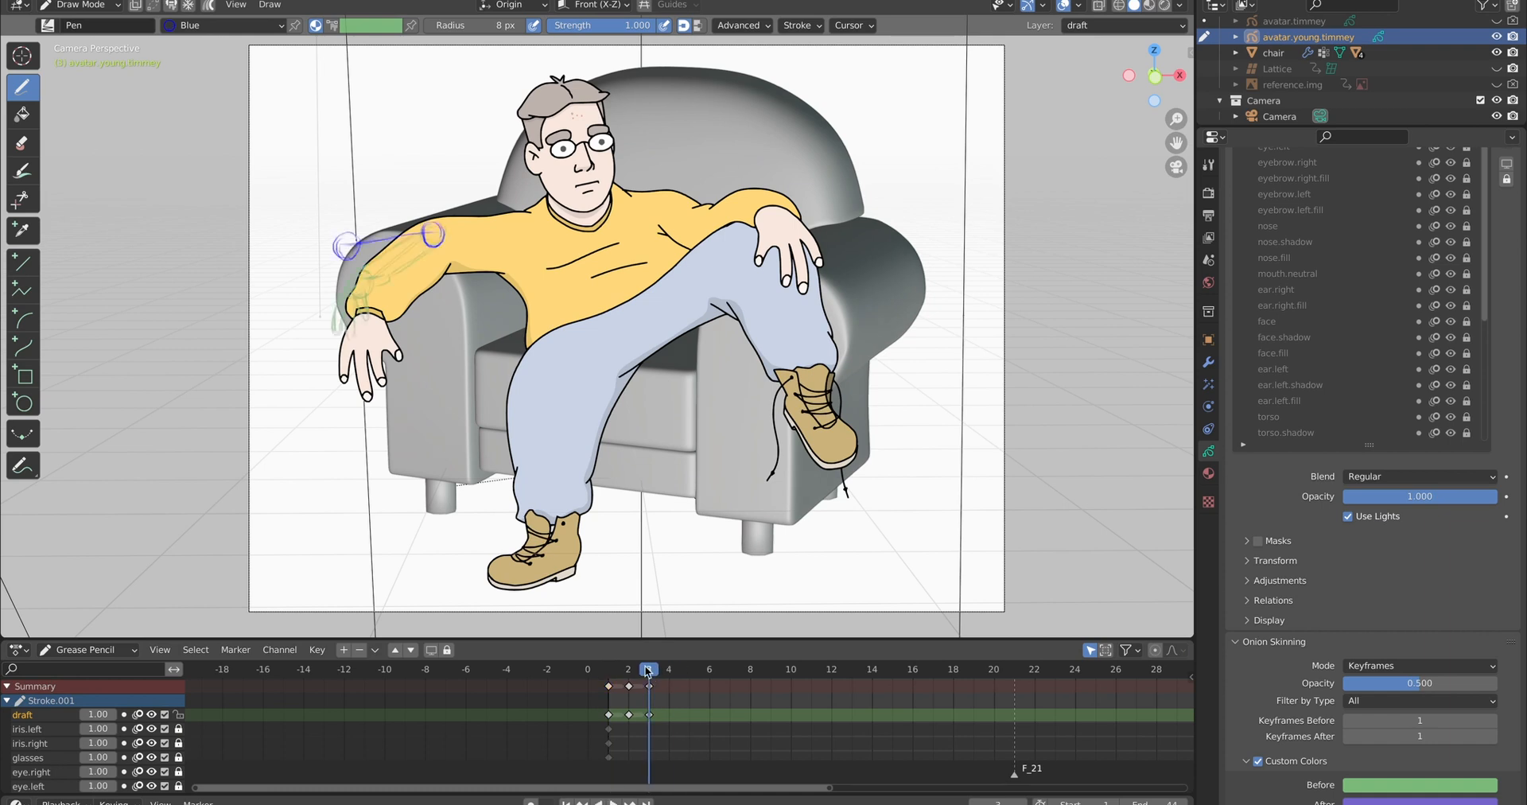
Step: Move to frame 4 in the Dope Sheet and insert a blank frame on the draft layer
click(670, 669)
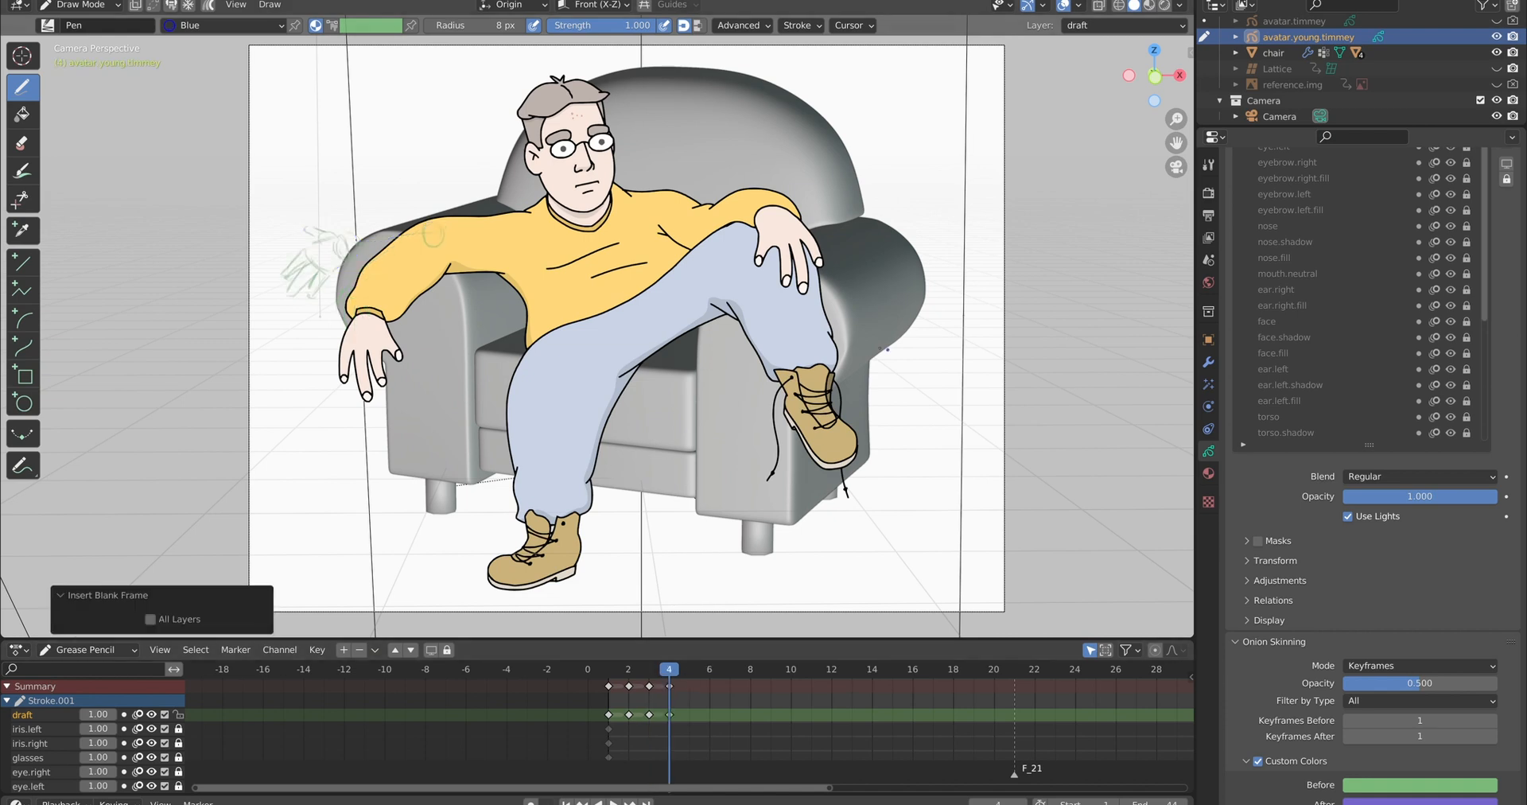
click(628, 670)
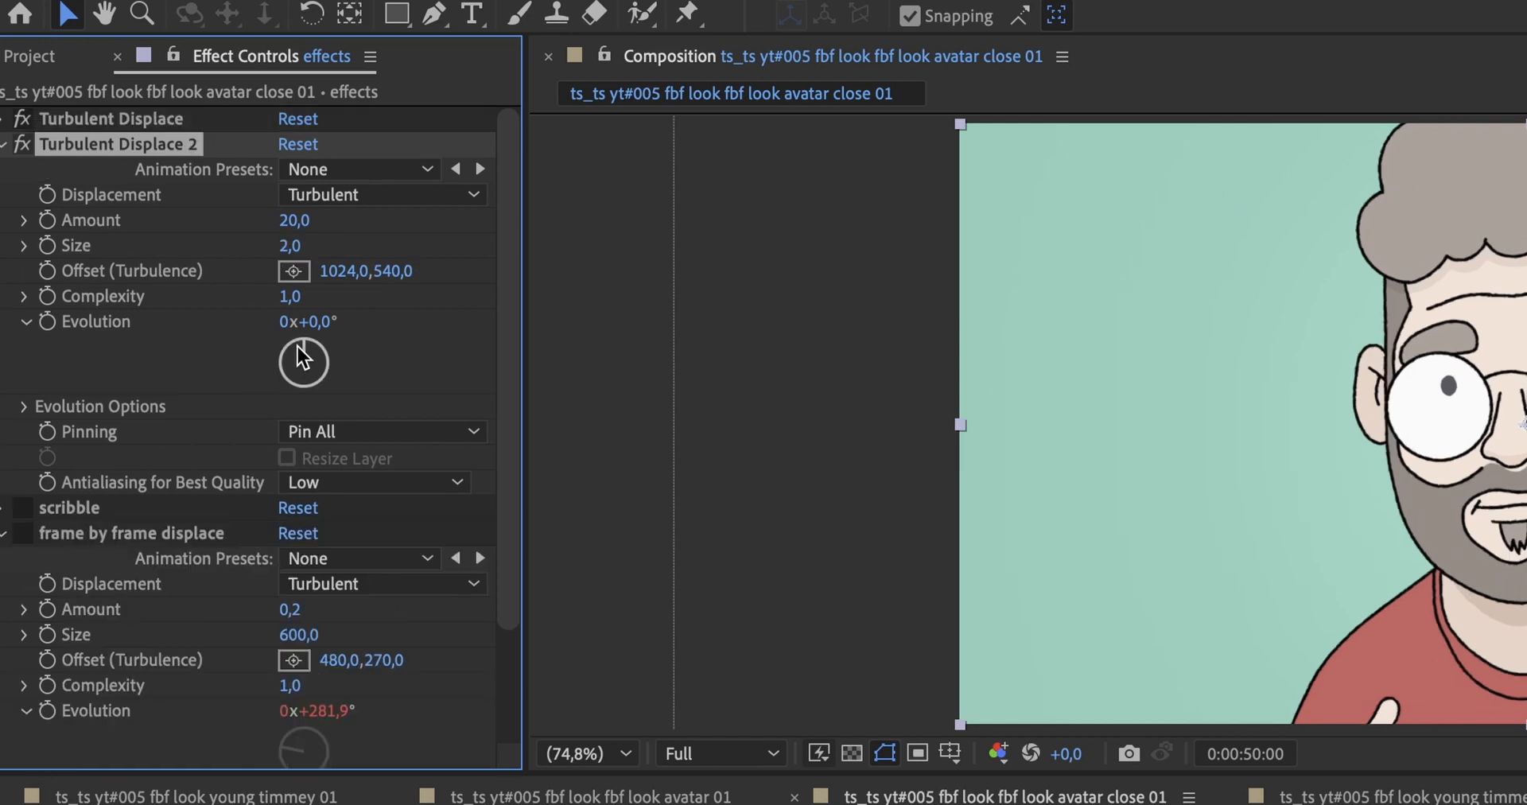
Step: Adjust Evolution on Turbulent Displace 2 and Glow Intensity on Glow 2 for a bright avatar glow
click(295, 220)
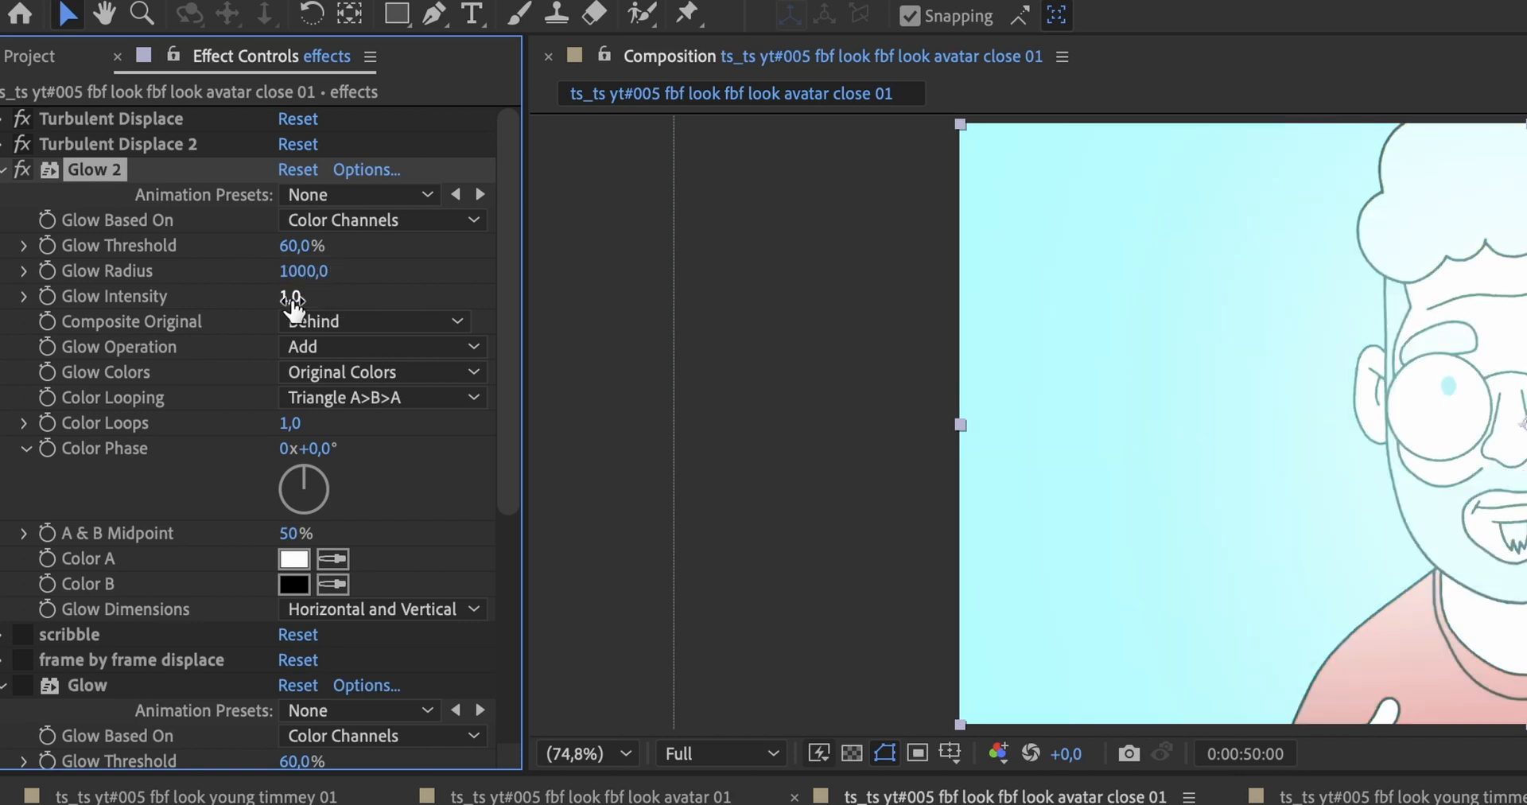
click(293, 298)
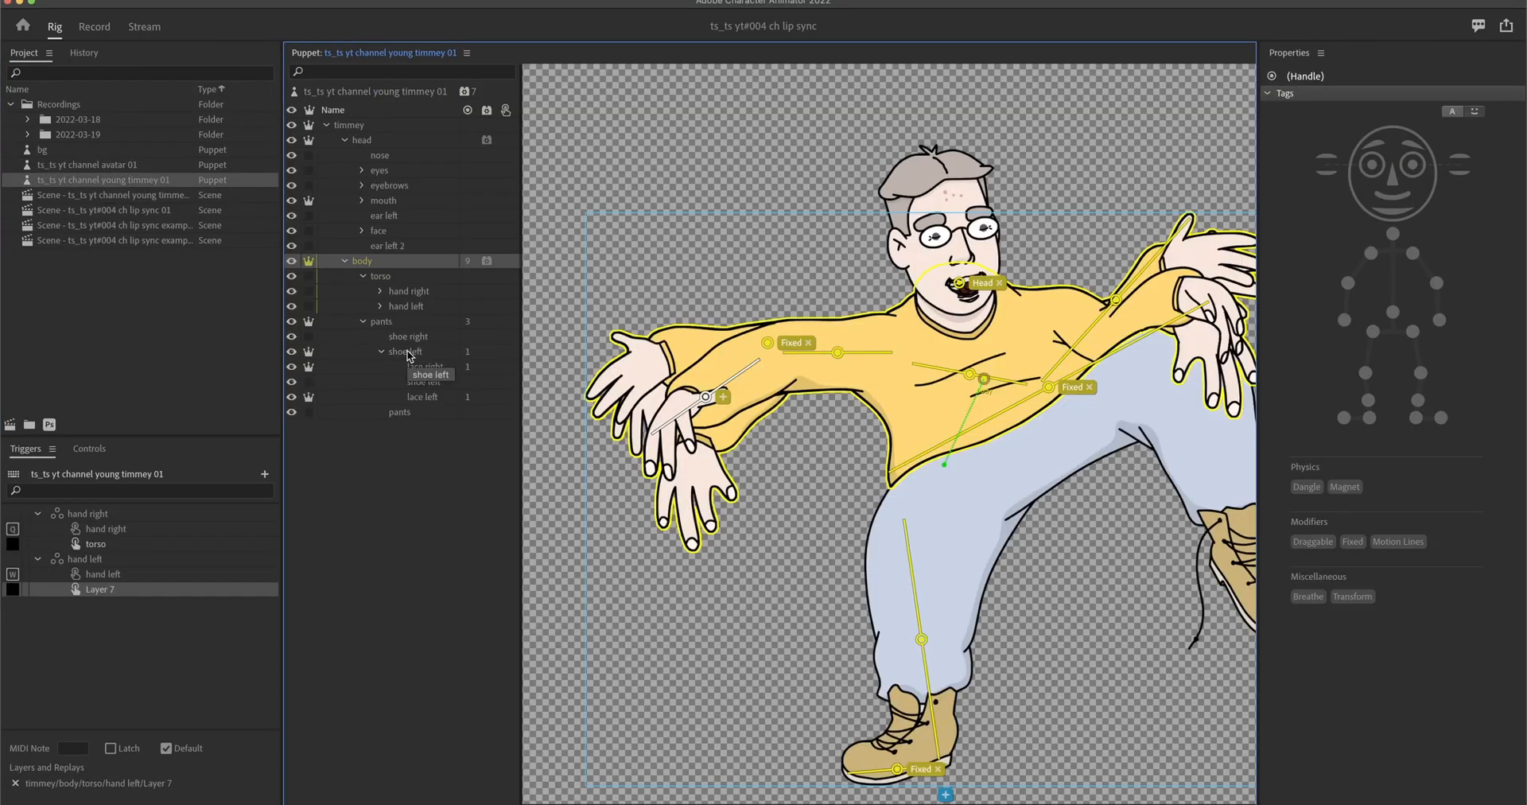
Step: Switch between Record and Rig, selecting the head and then the pants group to inspect handles
click(94, 27)
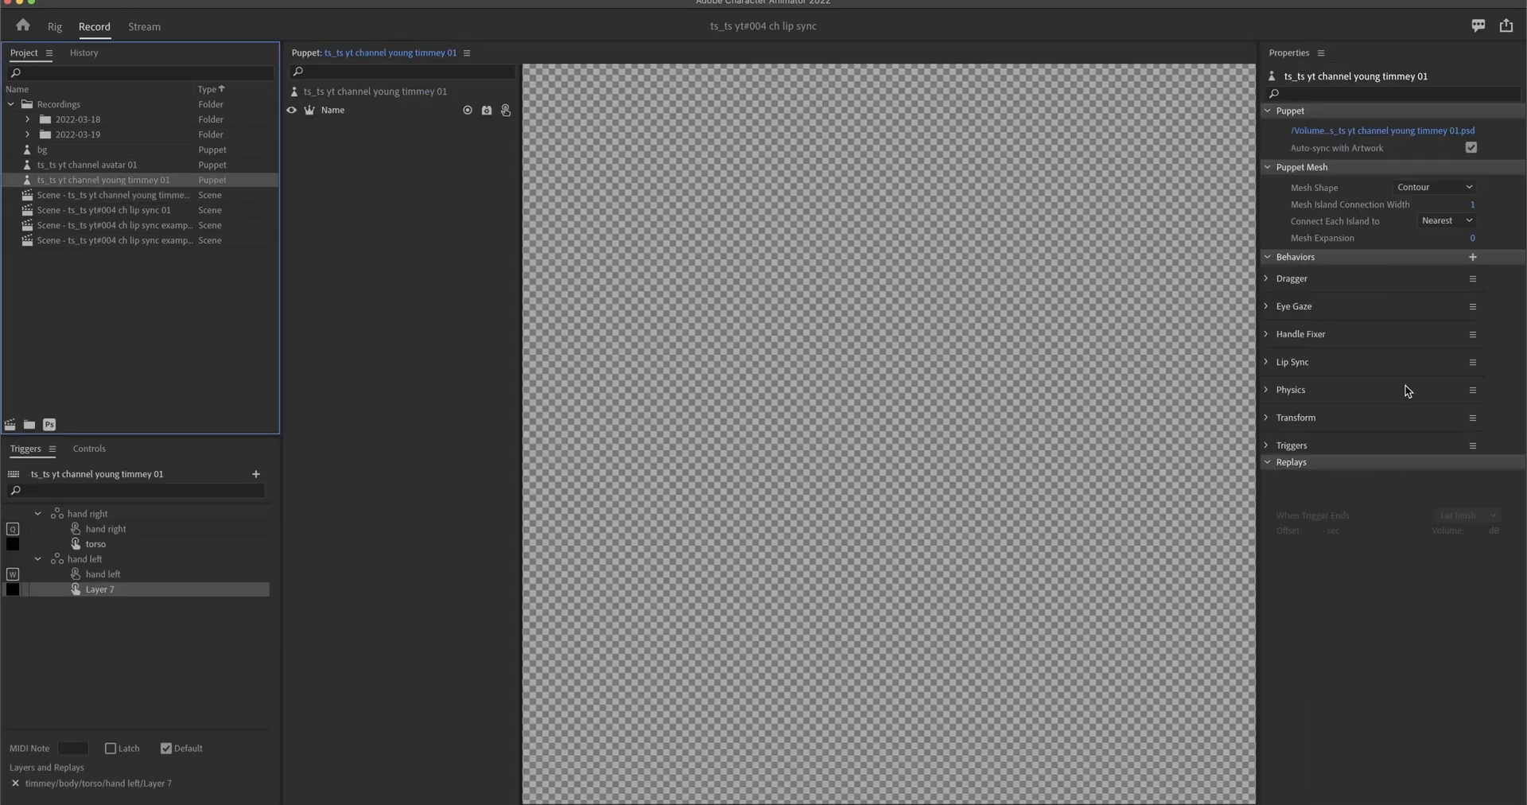
click(54, 27)
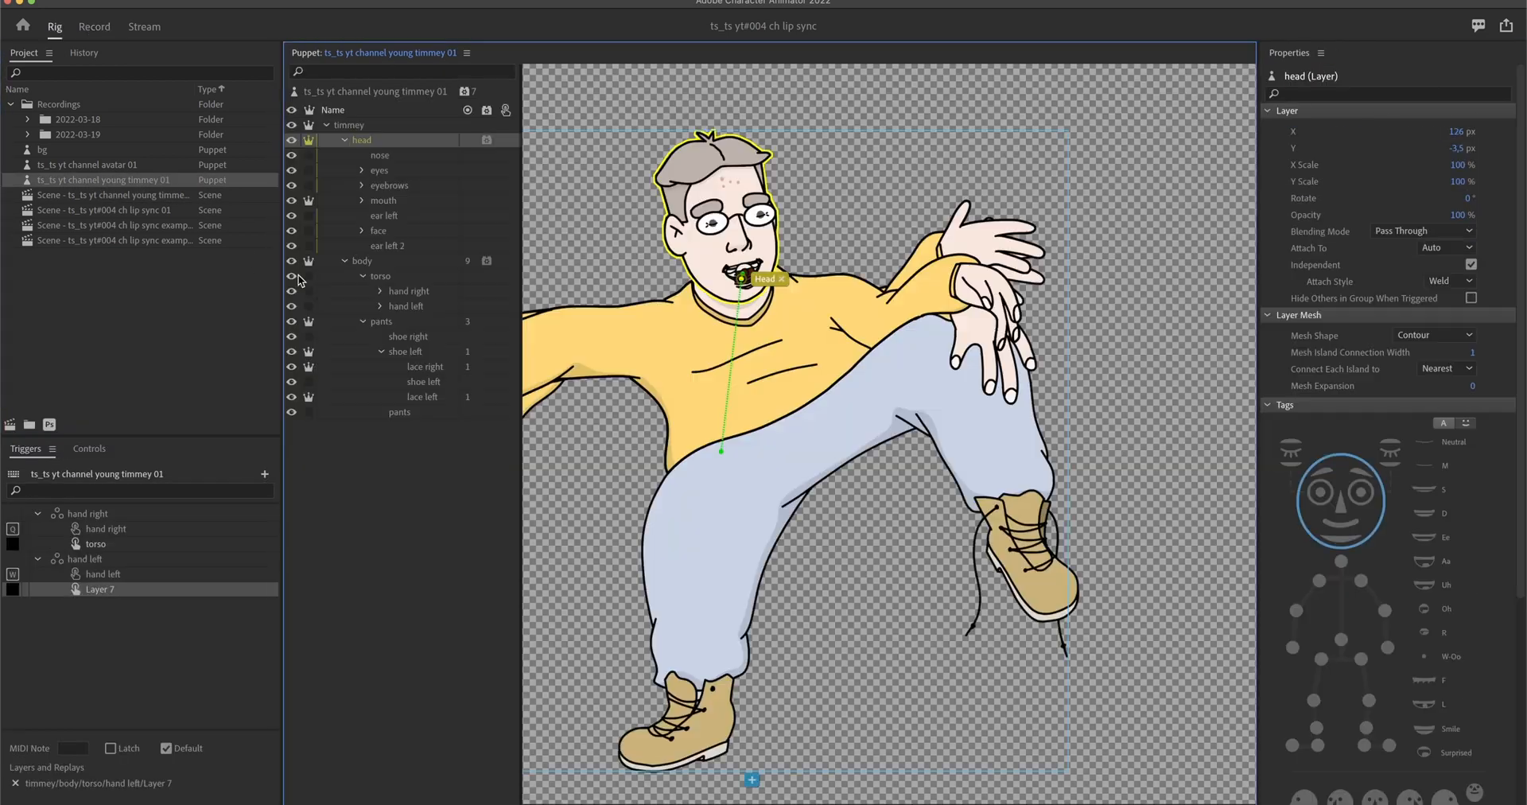
click(380, 321)
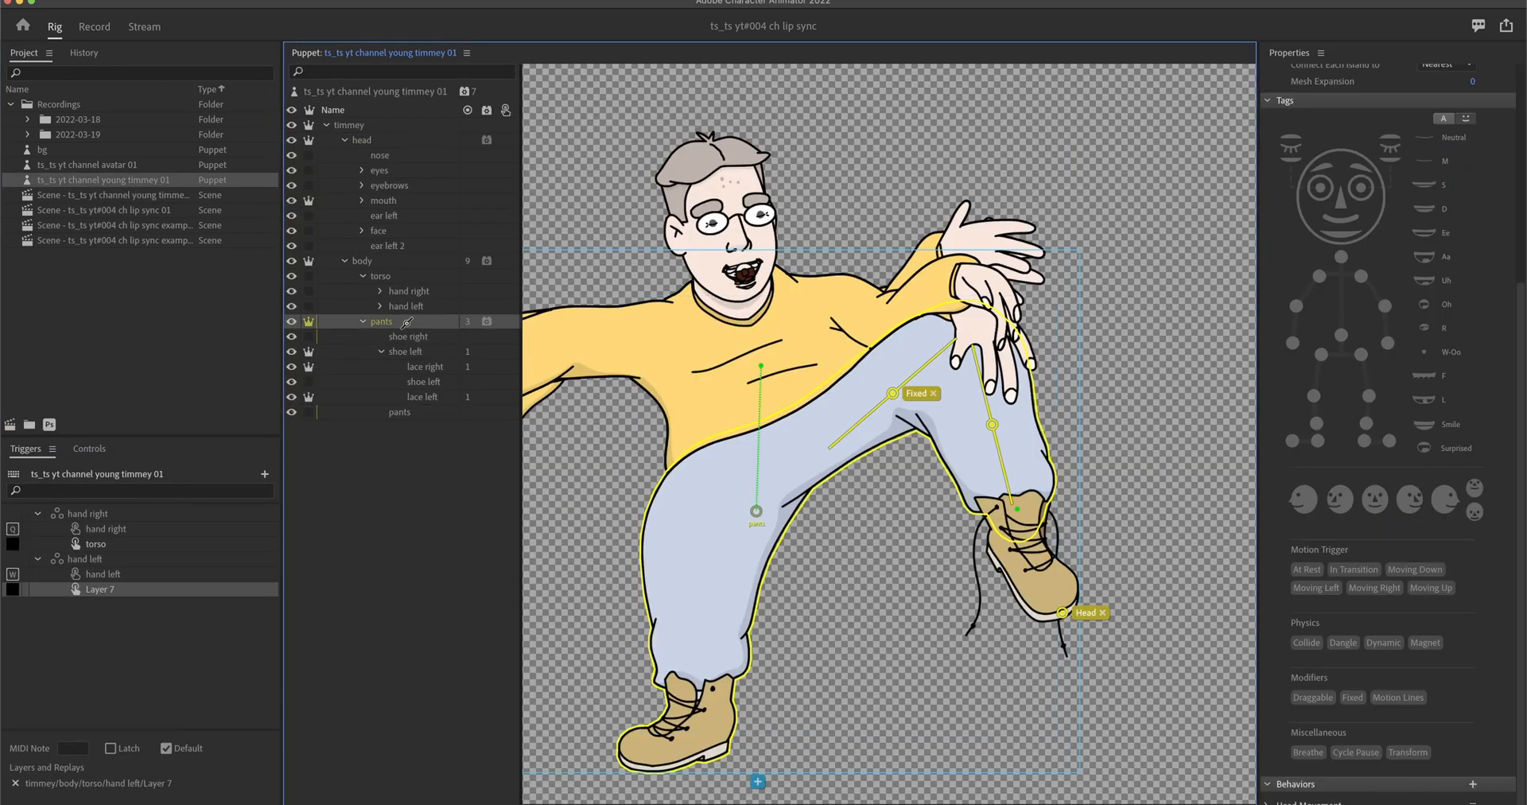
Step: Preview the puppet in the scene, then return to Rig and view the pants group's Head Movement behavior
click(93, 27)
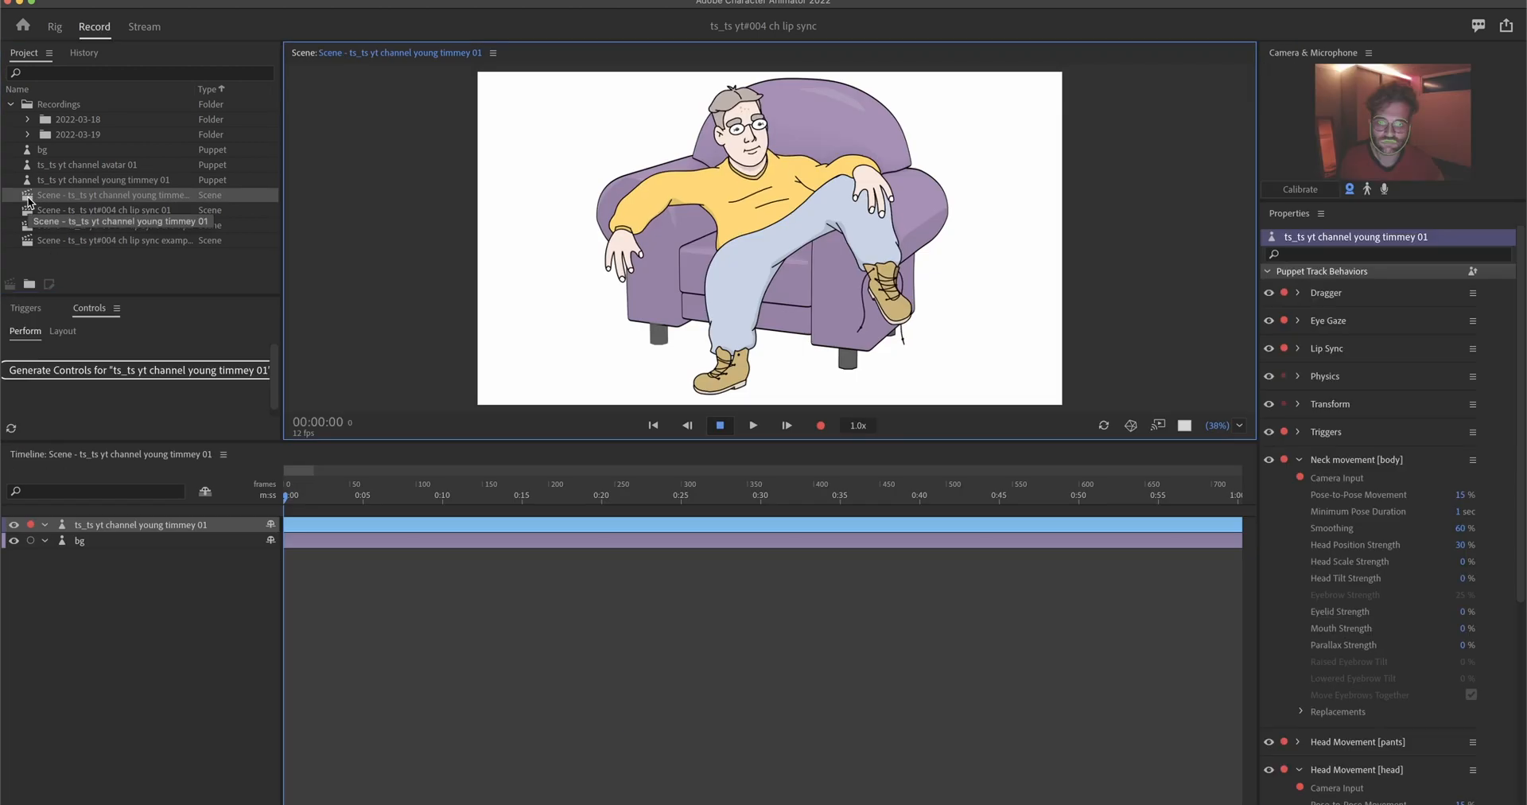
click(54, 27)
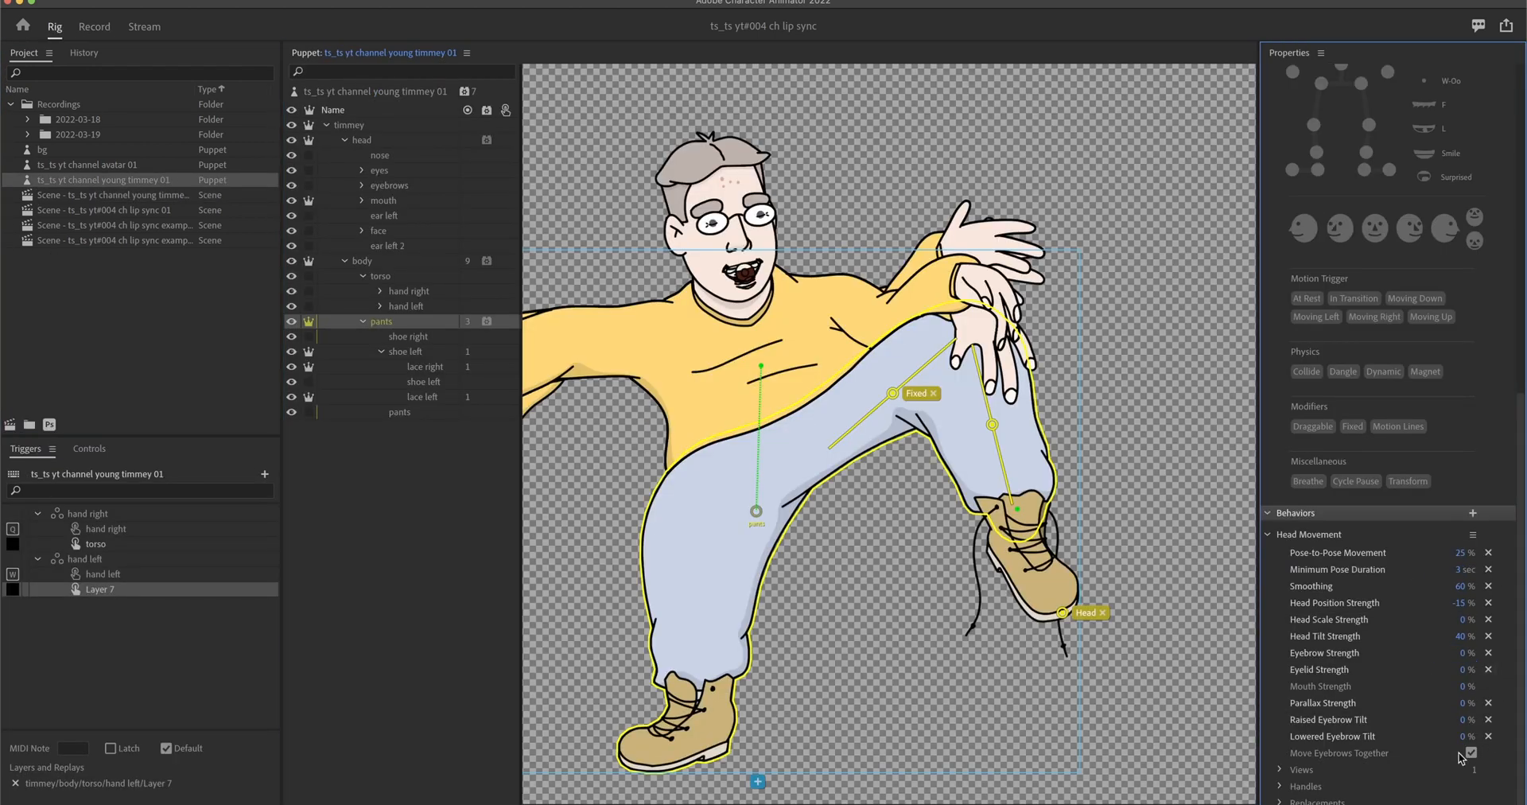
click(381, 321)
text(Ear right parallax)
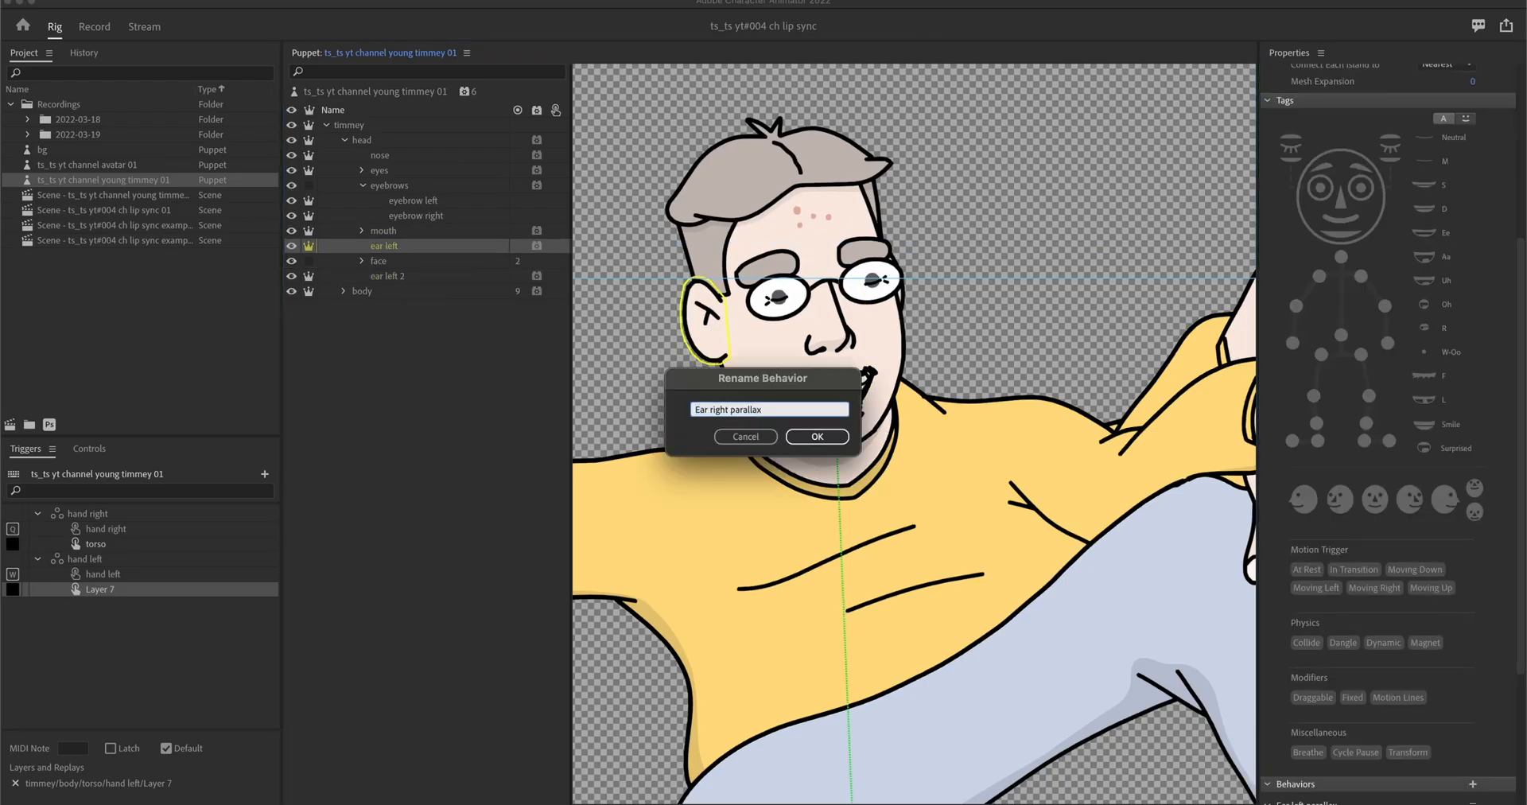
Step: Confirm the renamed 'Ear right parallax' behavior and preview the puppet in Record mode
click(816, 435)
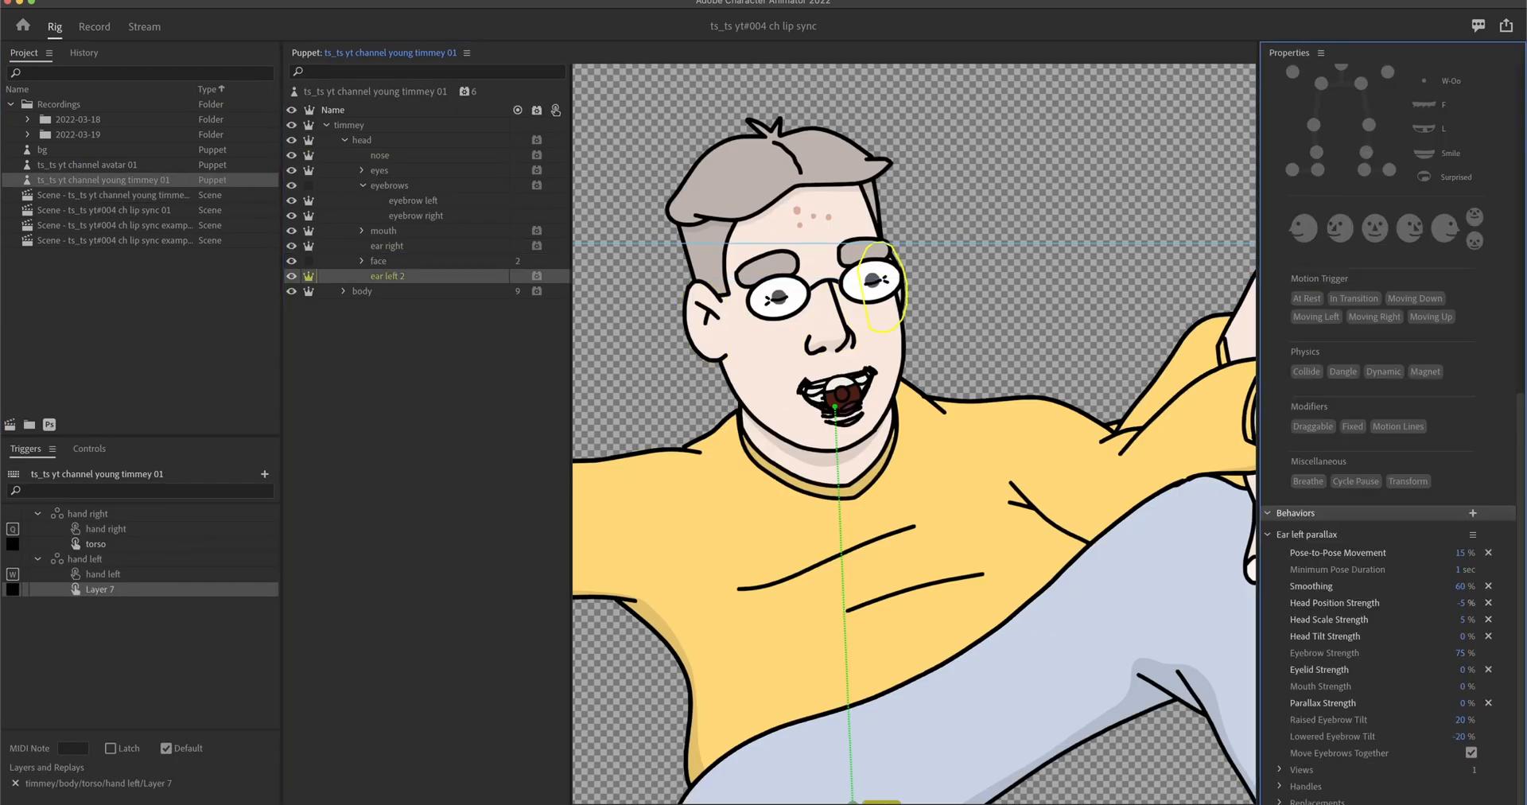
click(94, 27)
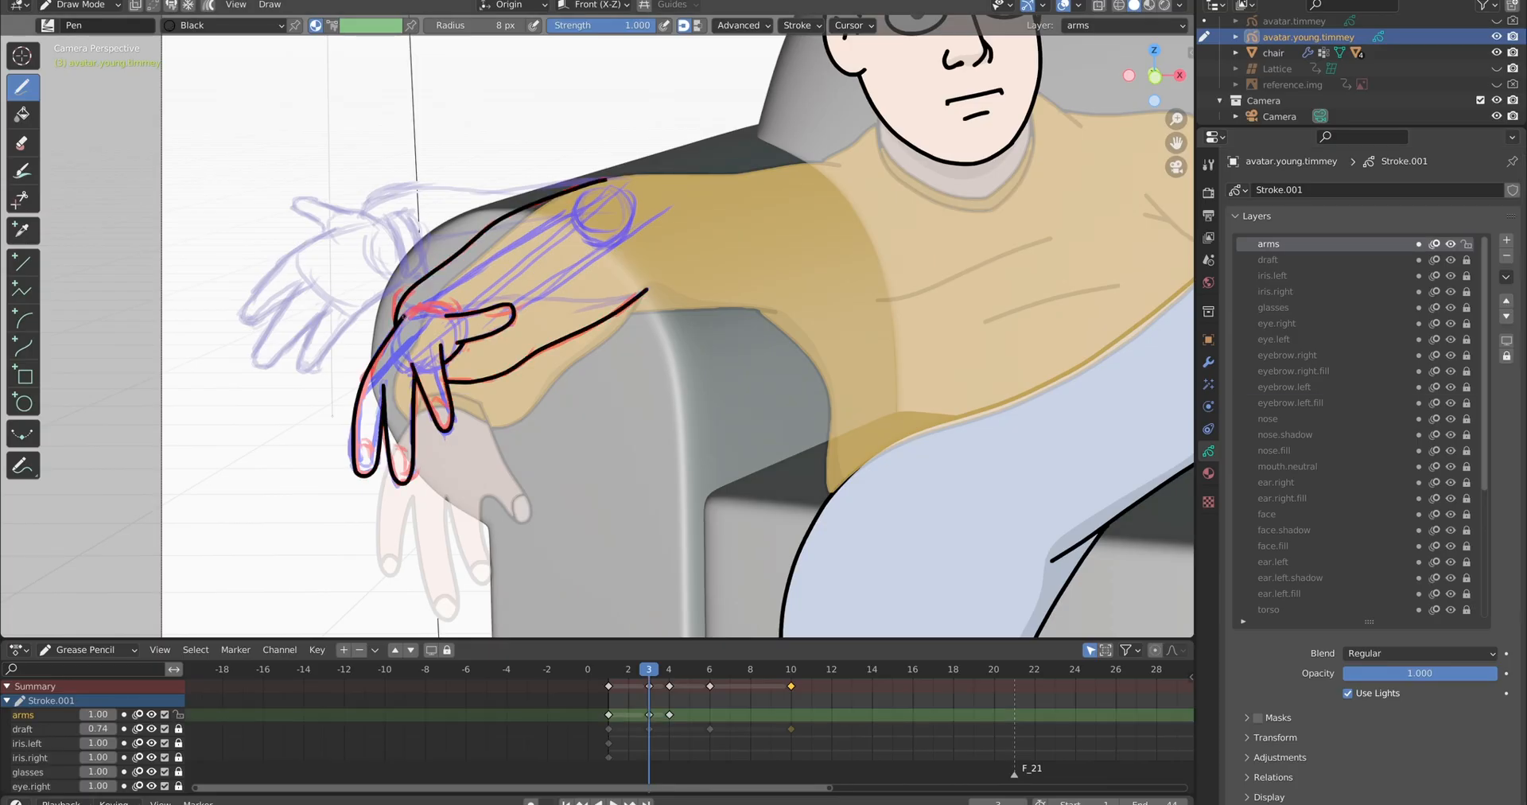
Step: Flip between frames 6 and 3 of the arms layer to compare hand poses against onion skins
click(710, 670)
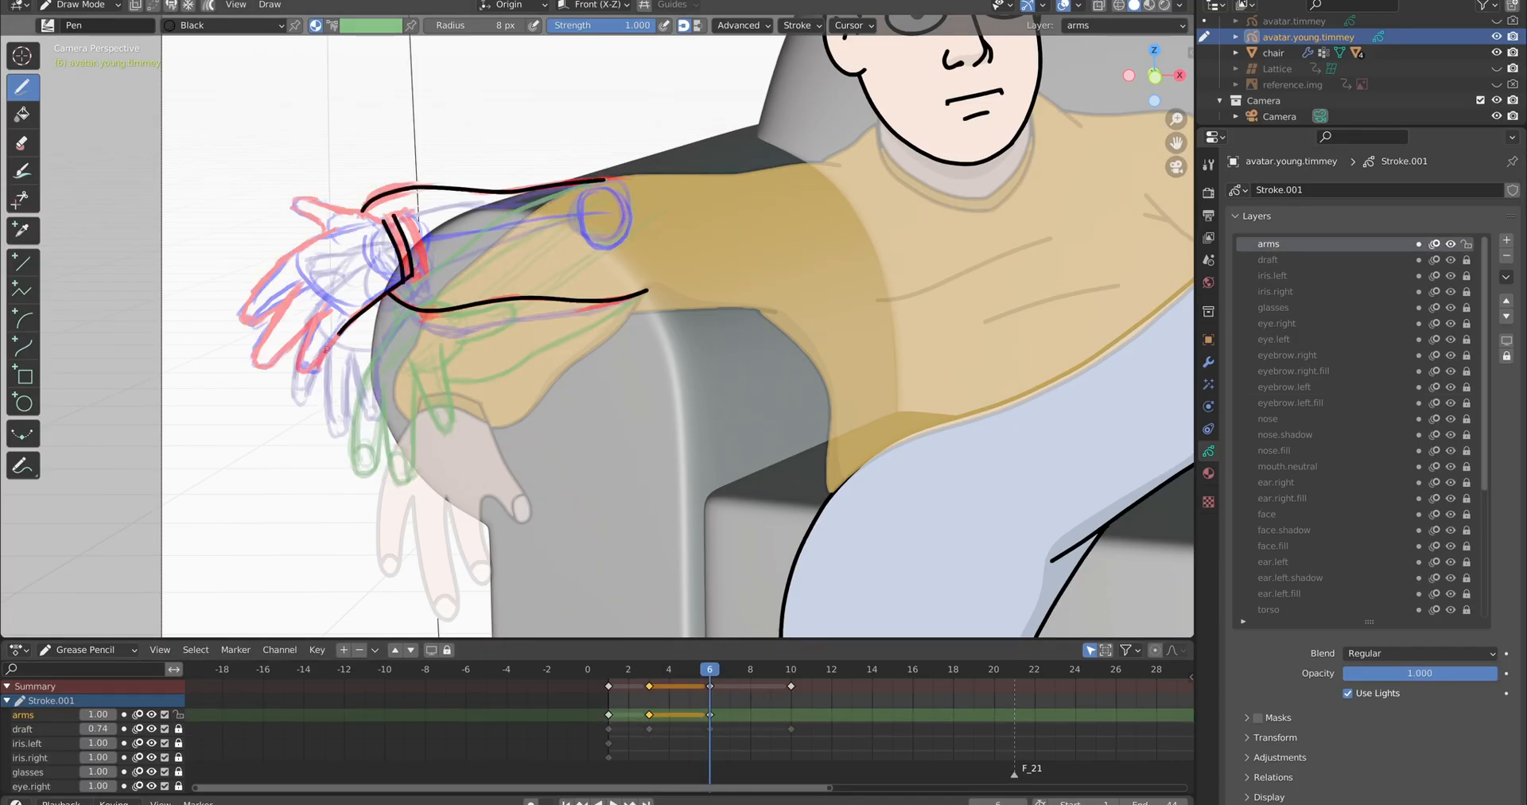
click(790, 669)
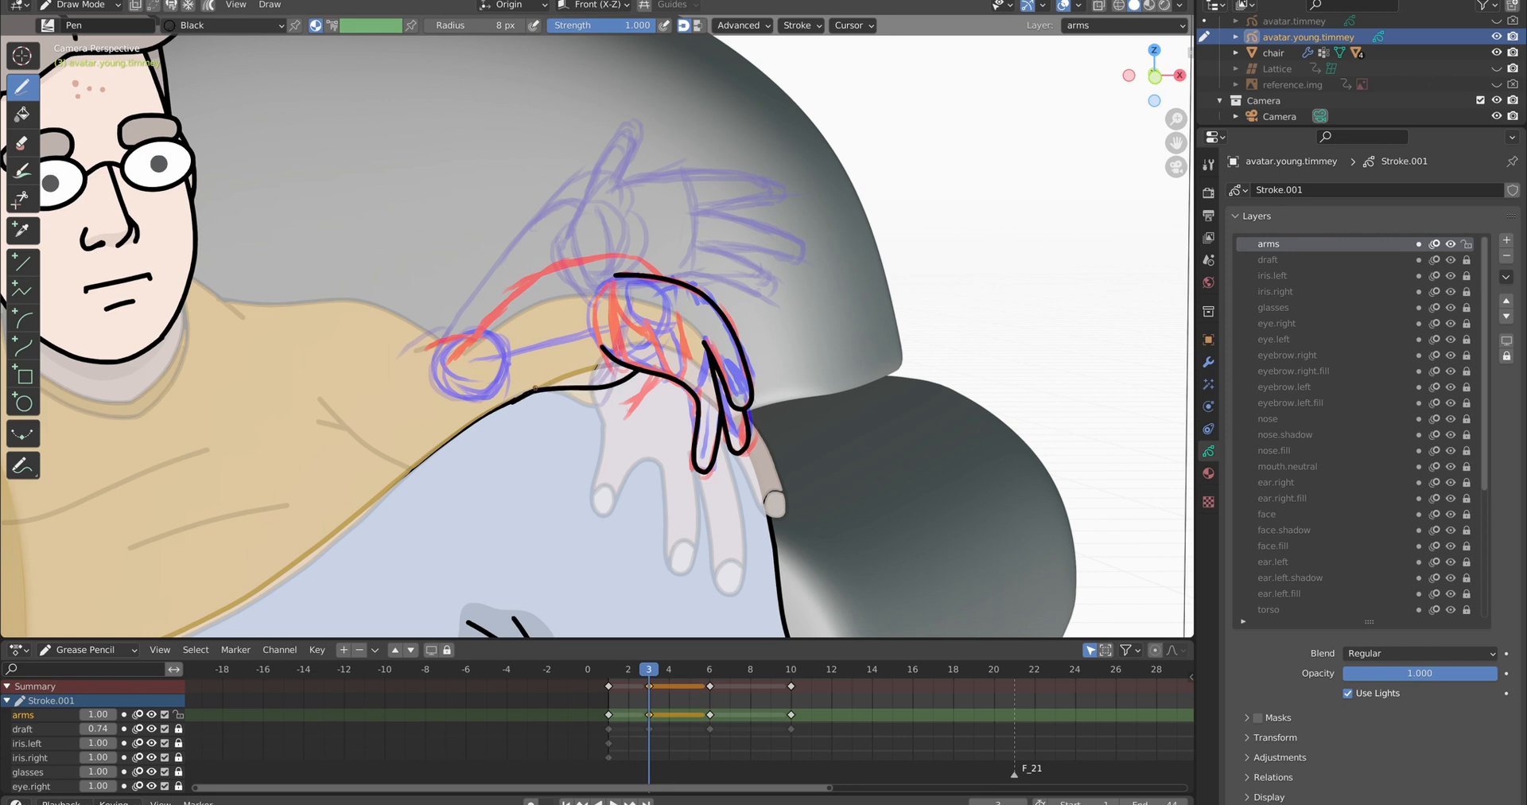
click(707, 668)
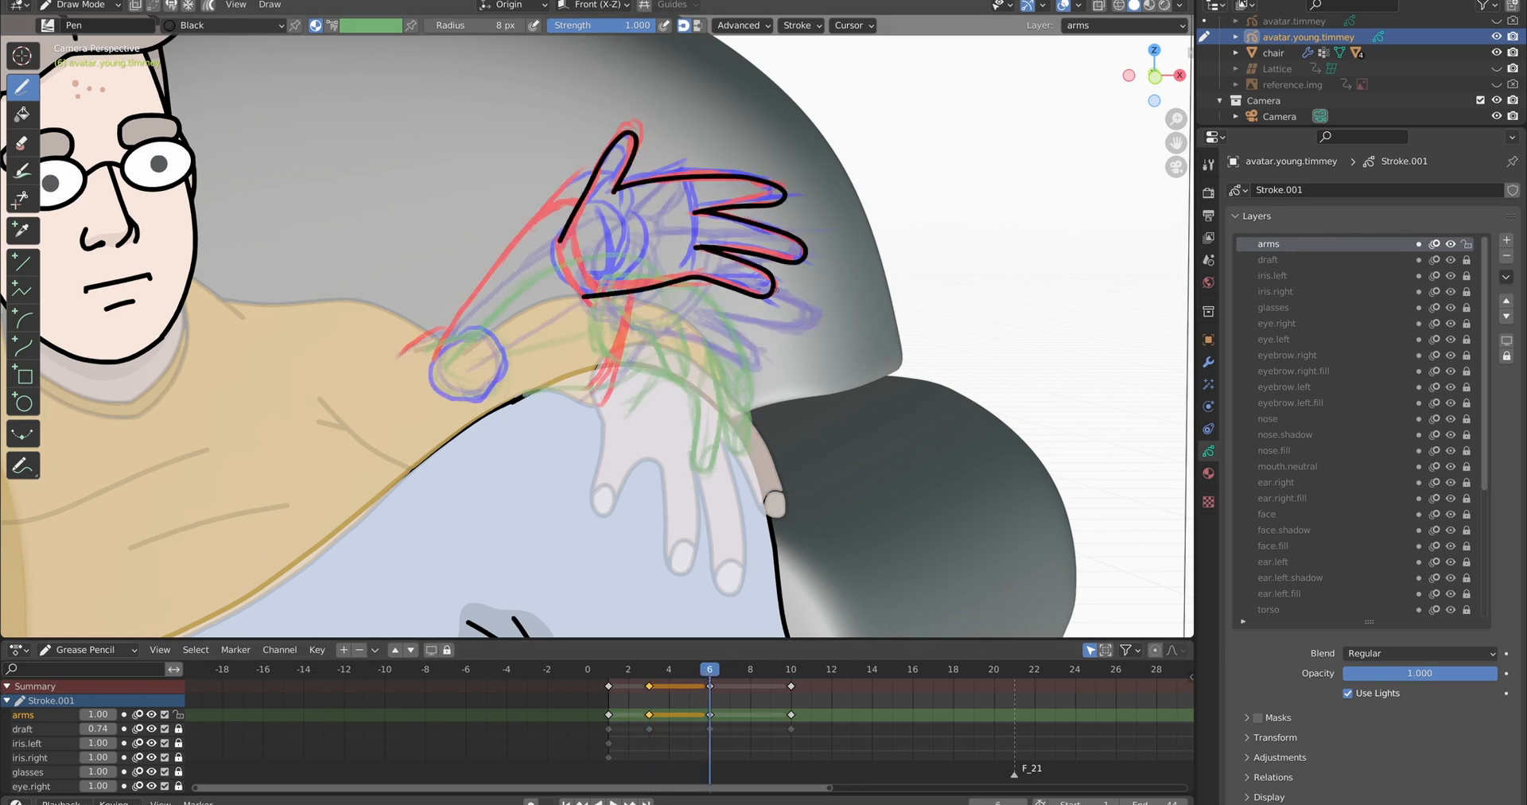